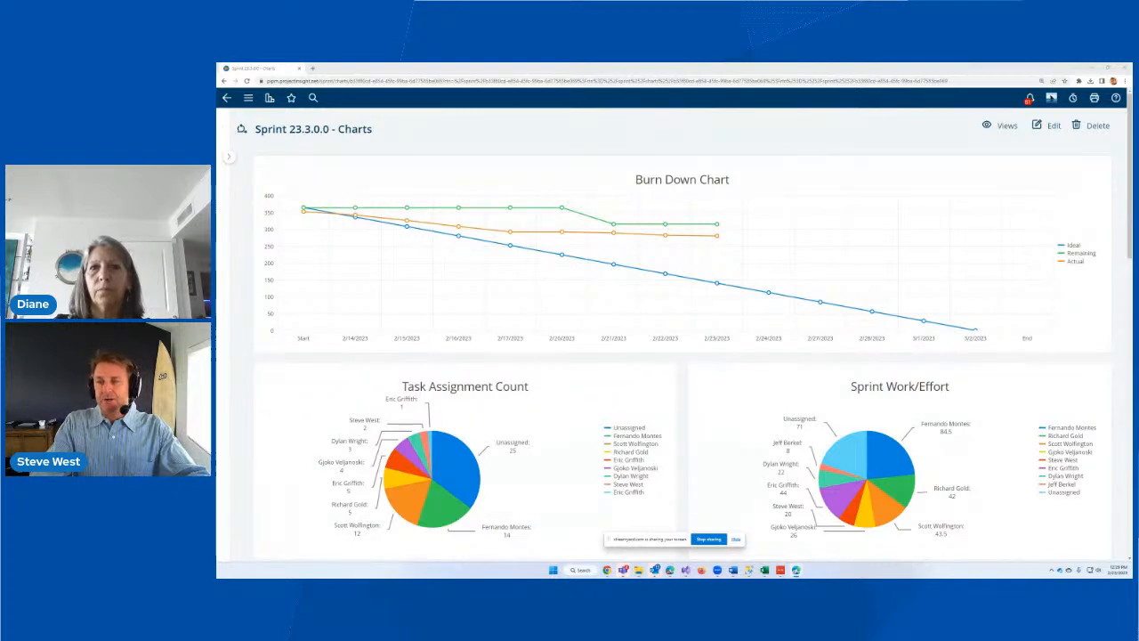
Step: Show the Views dropdown list on the Sprint 23.3.0.0 Charts page
left_click(1000, 125)
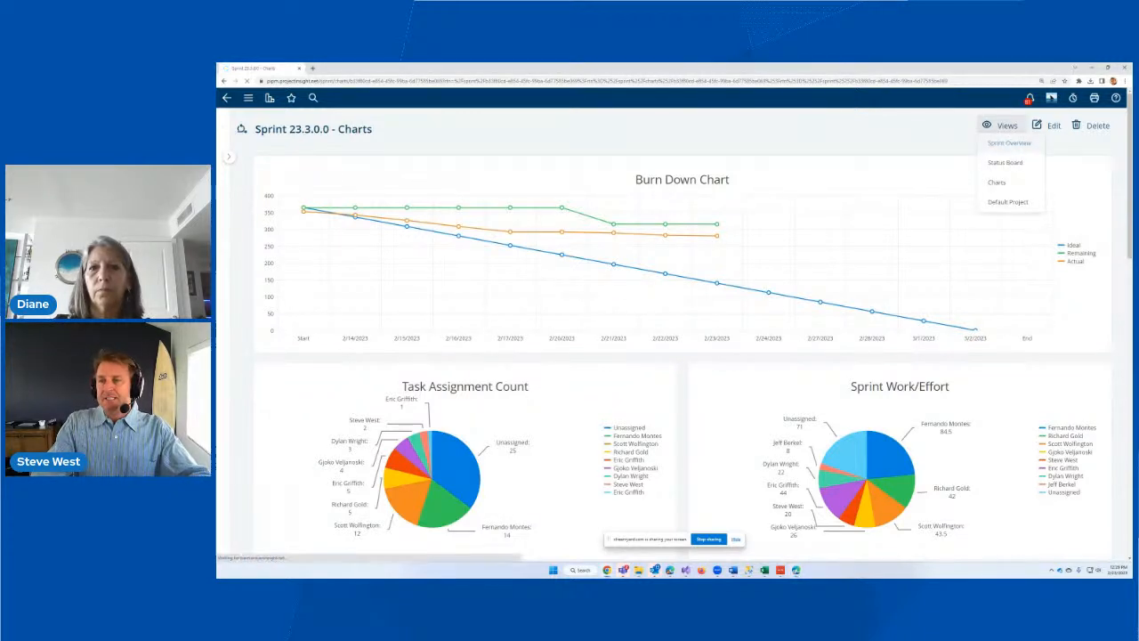
left_click(1011, 143)
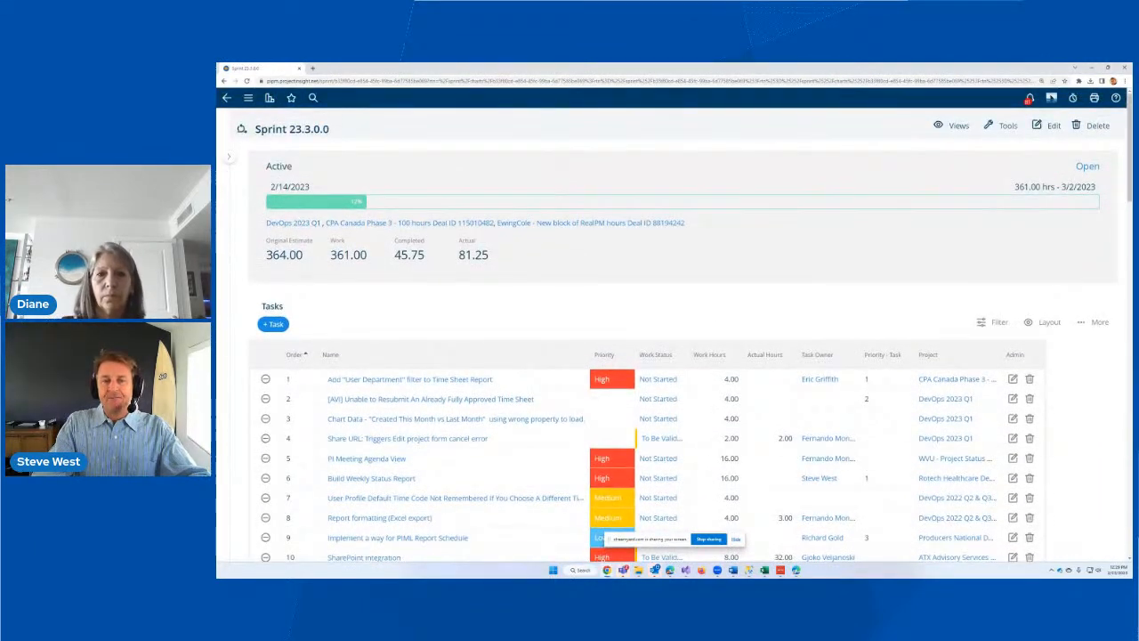
scroll("down", 3)
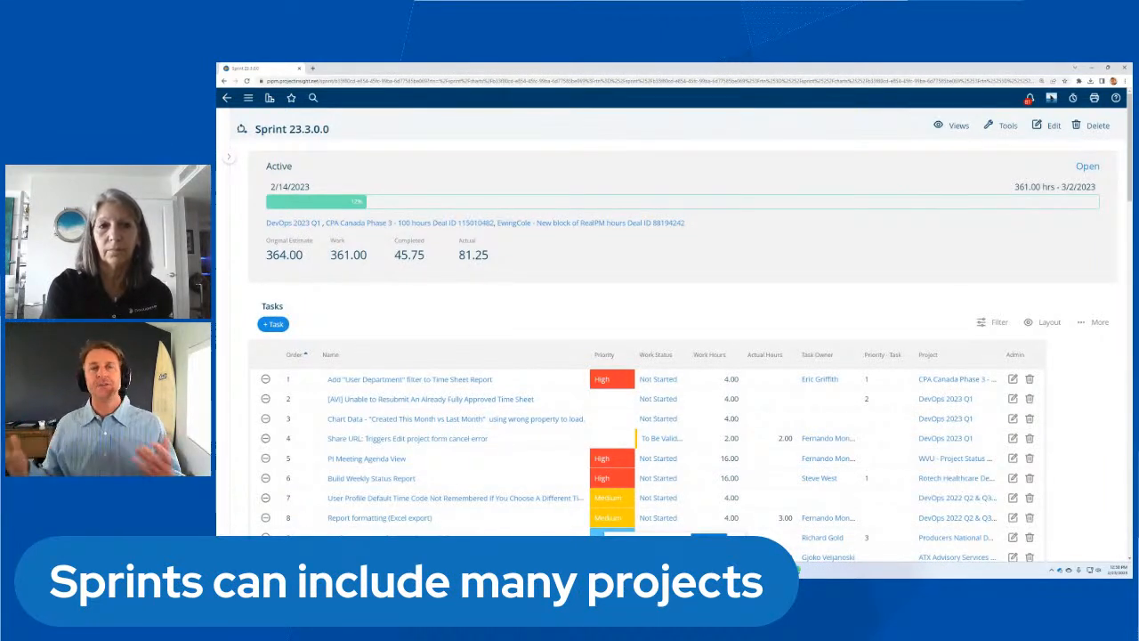
left_click(958, 125)
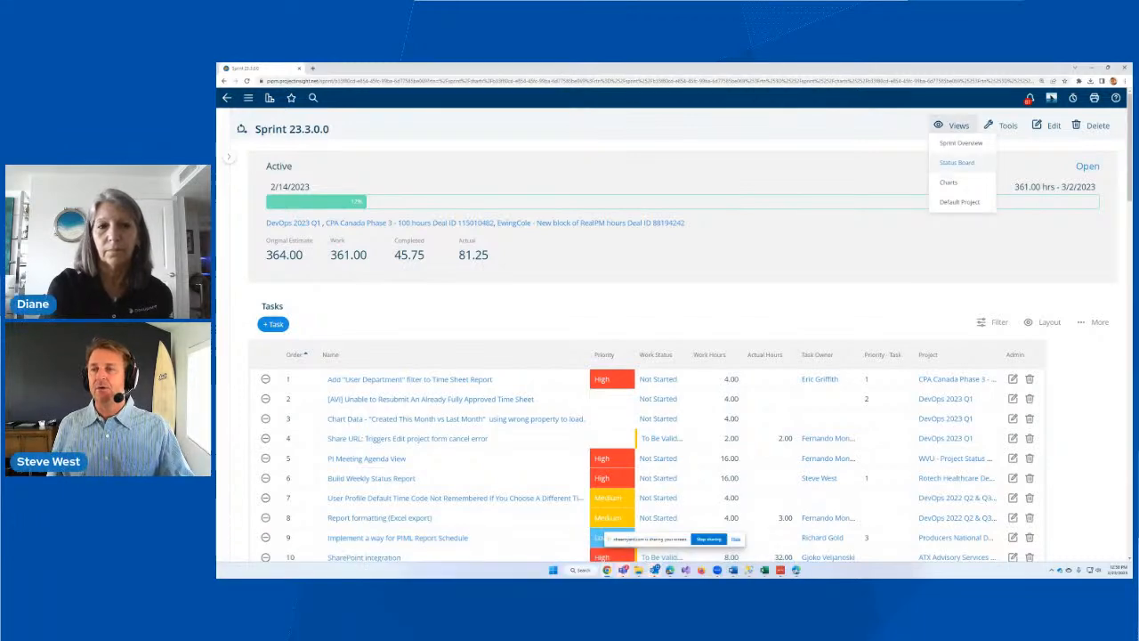
left_click(948, 181)
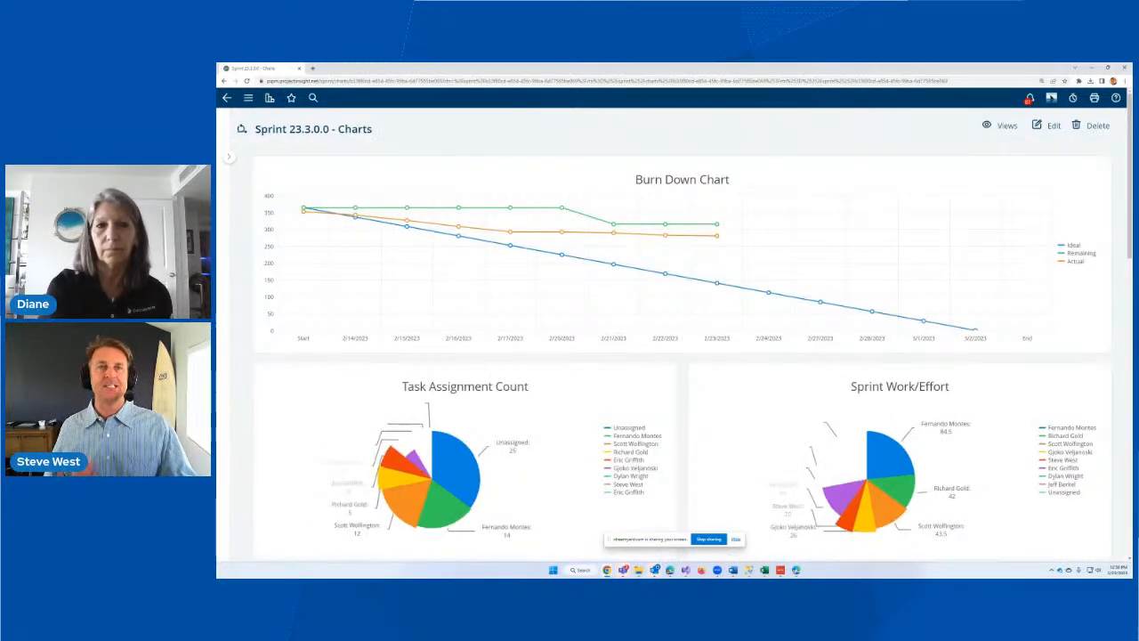